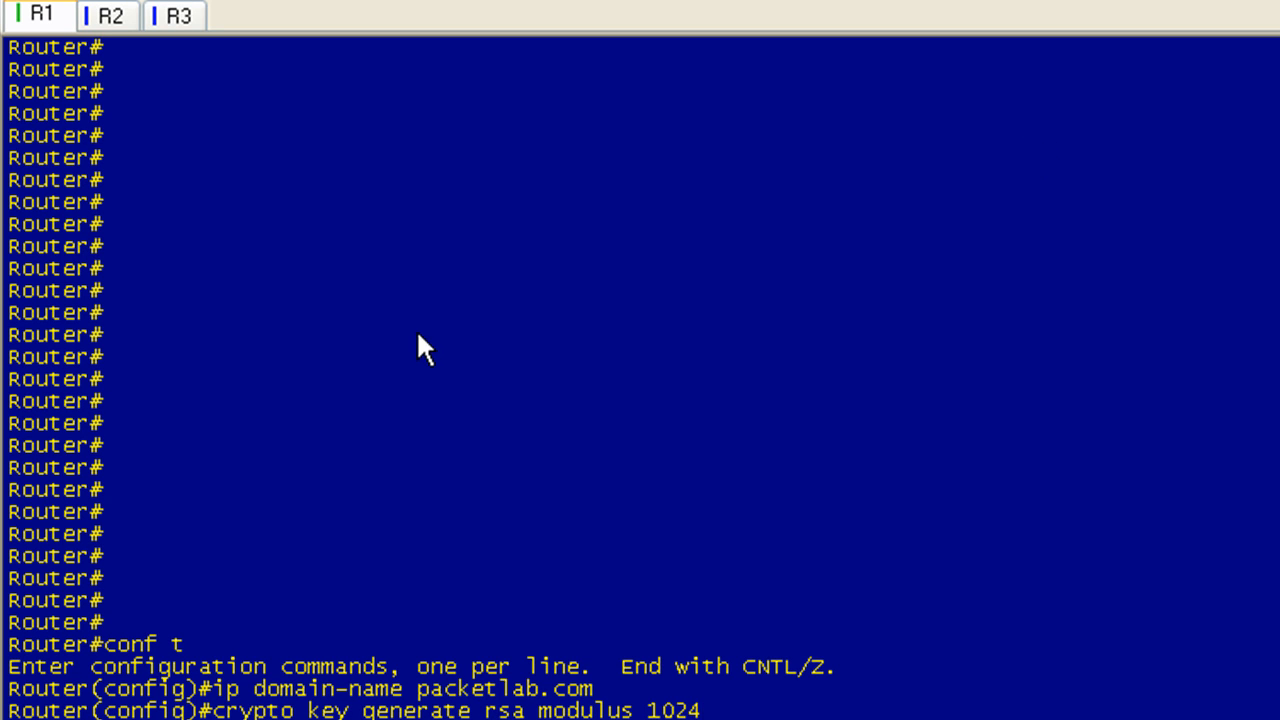
mouse_move(420, 365)
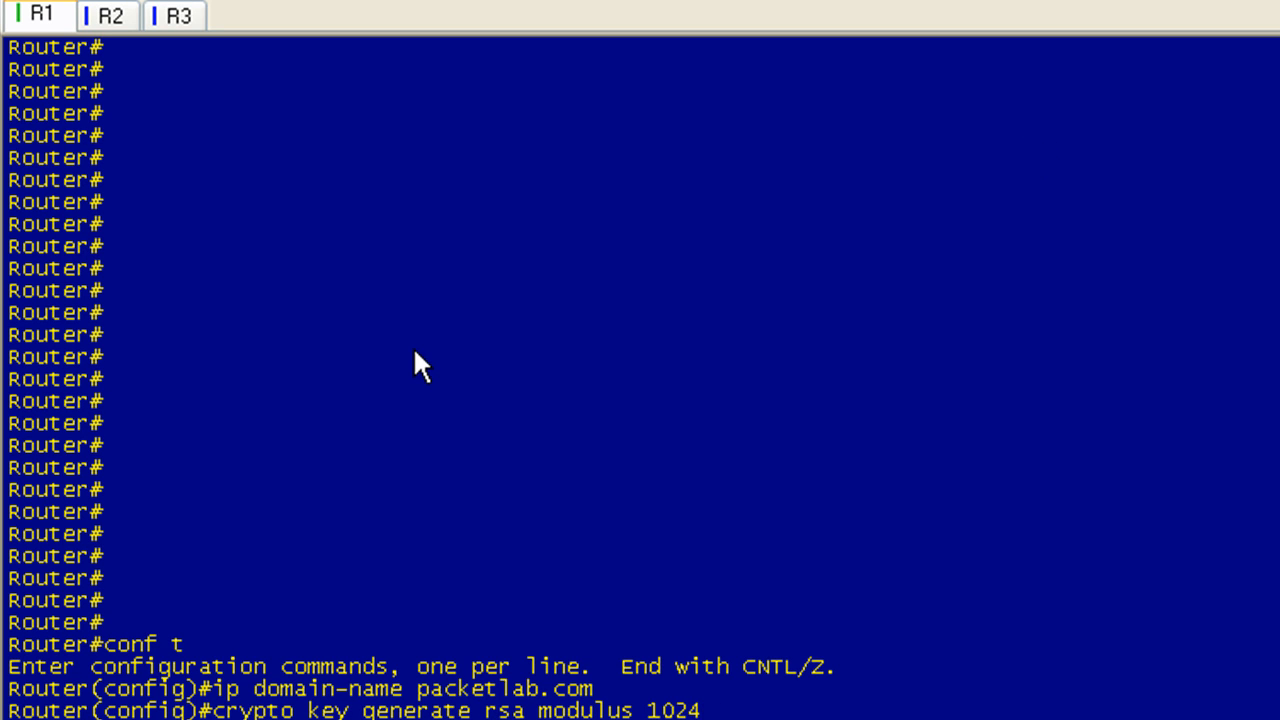
mouse_move(15, 555)
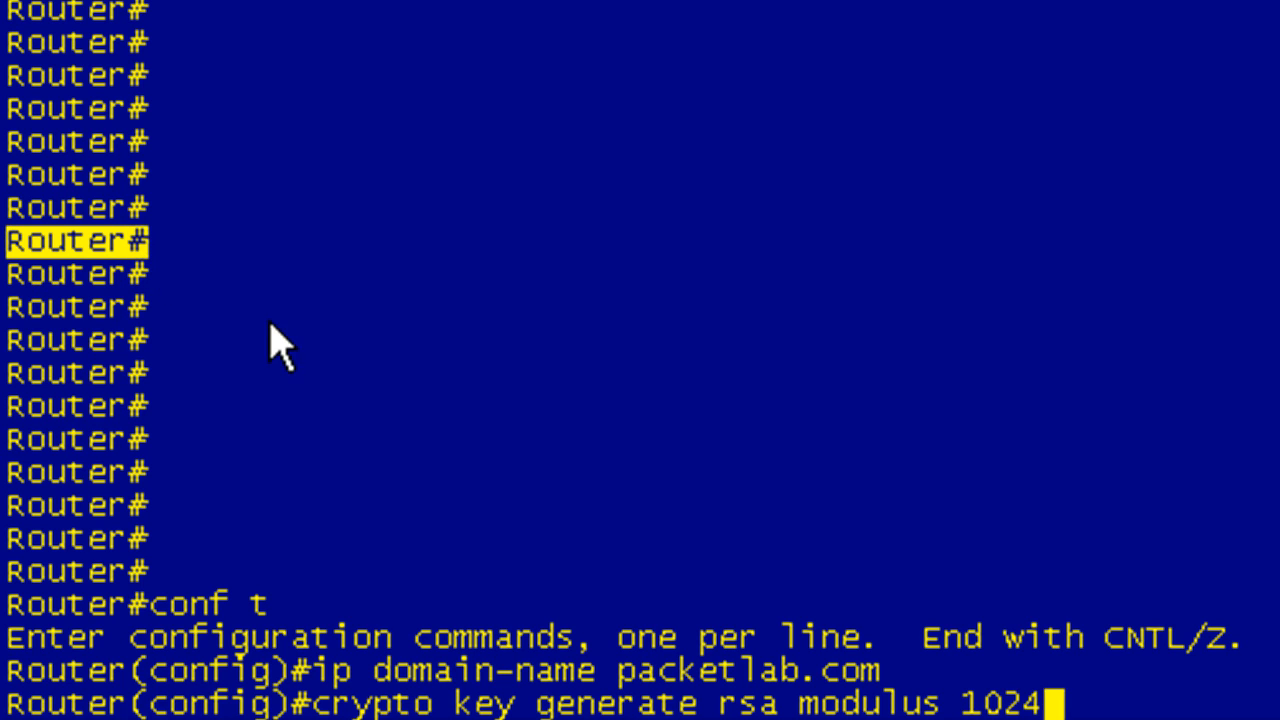
mouse_move(500, 235)
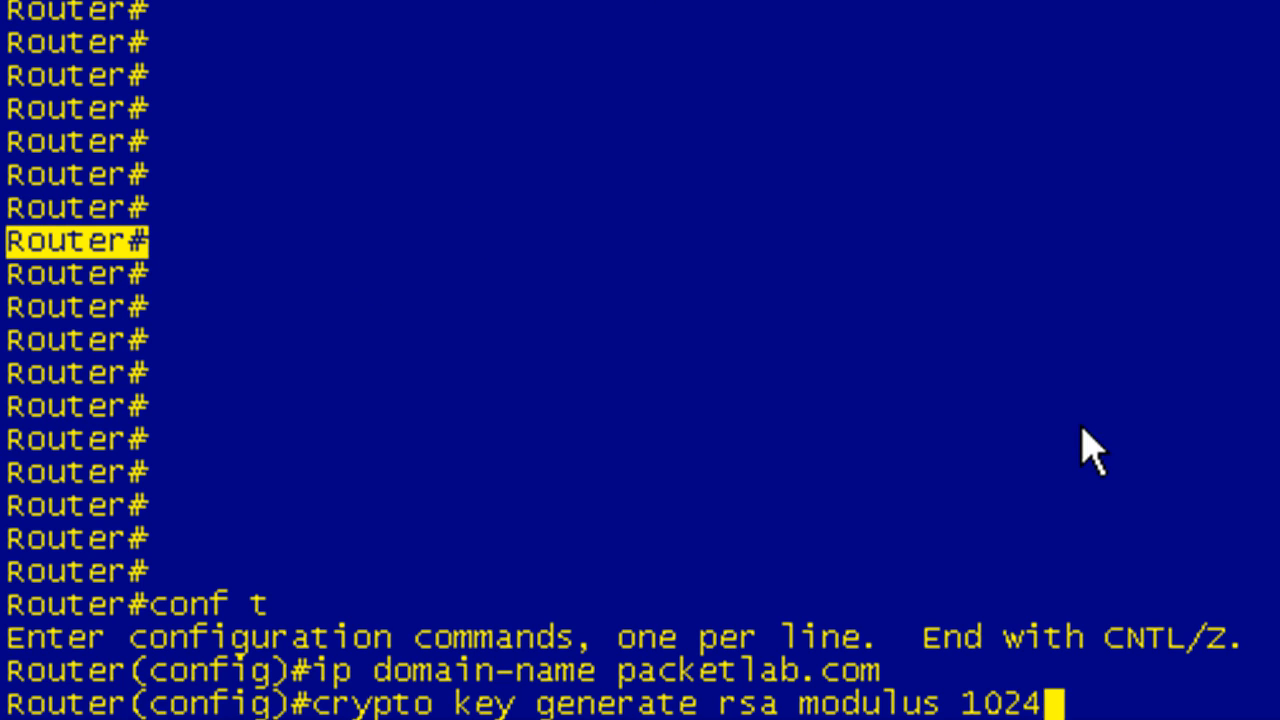
mouse_move(280, 495)
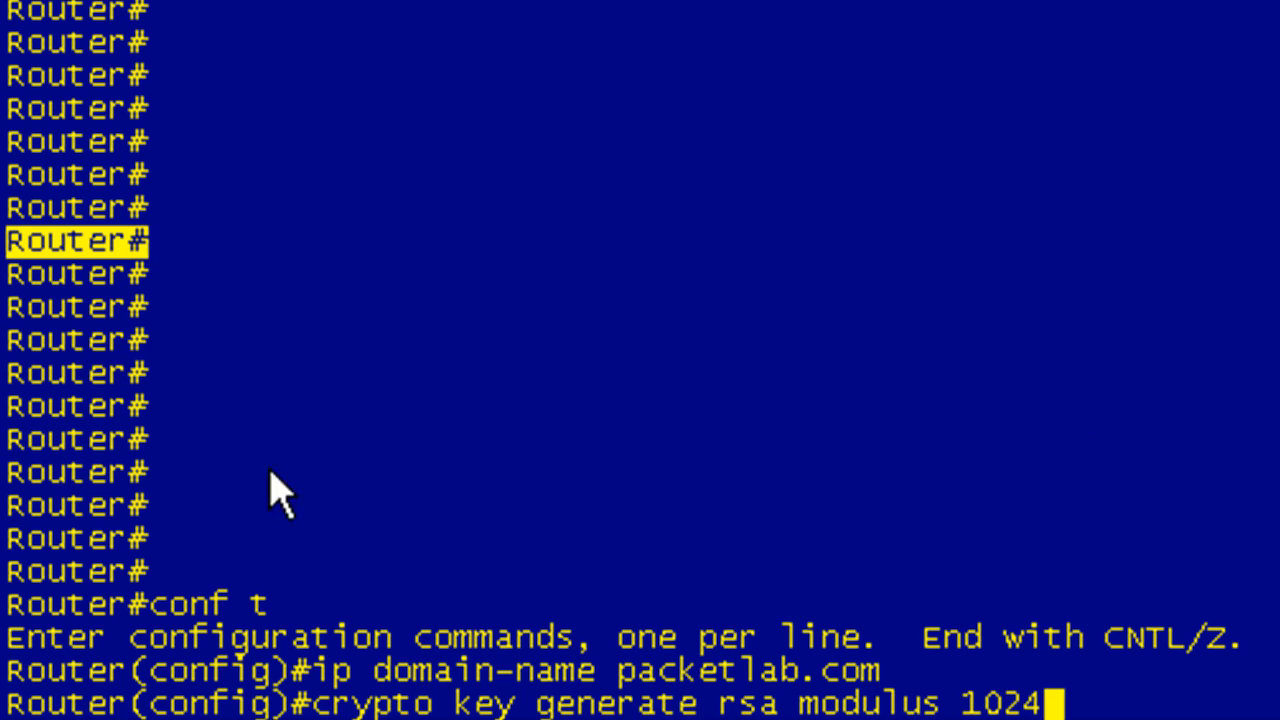
mouse_move(880, 700)
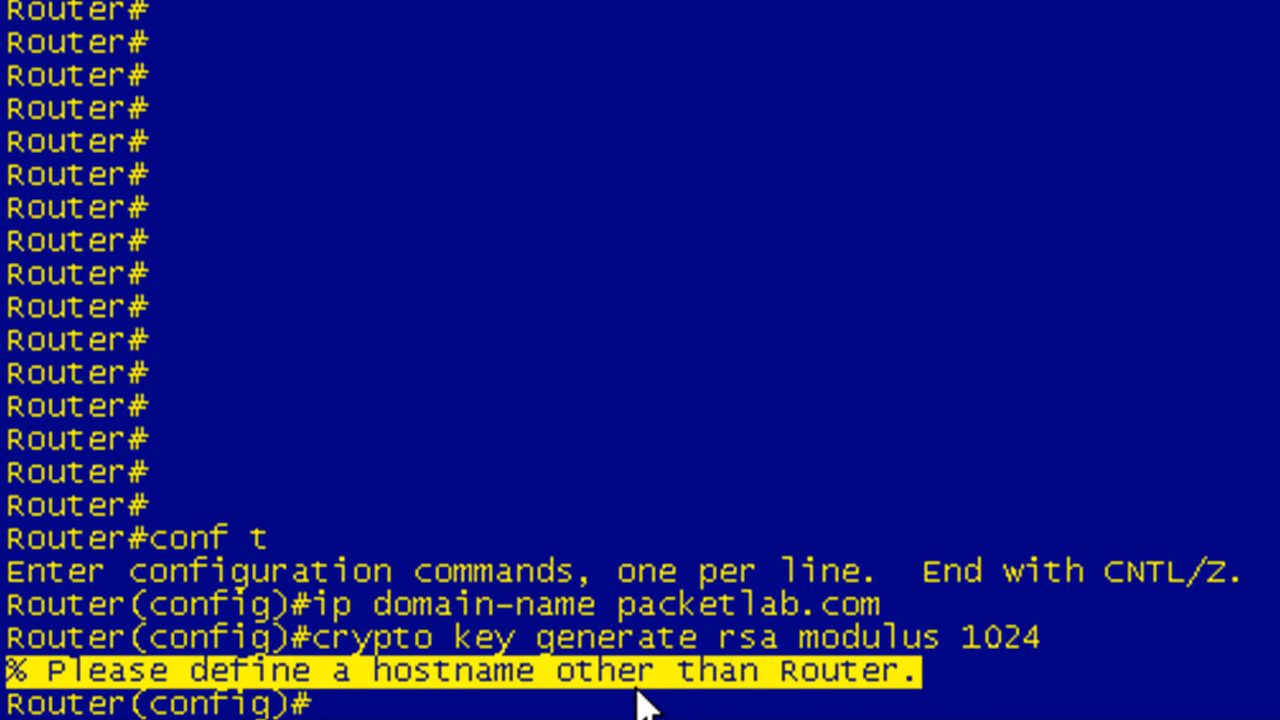
mouse_move(760, 535)
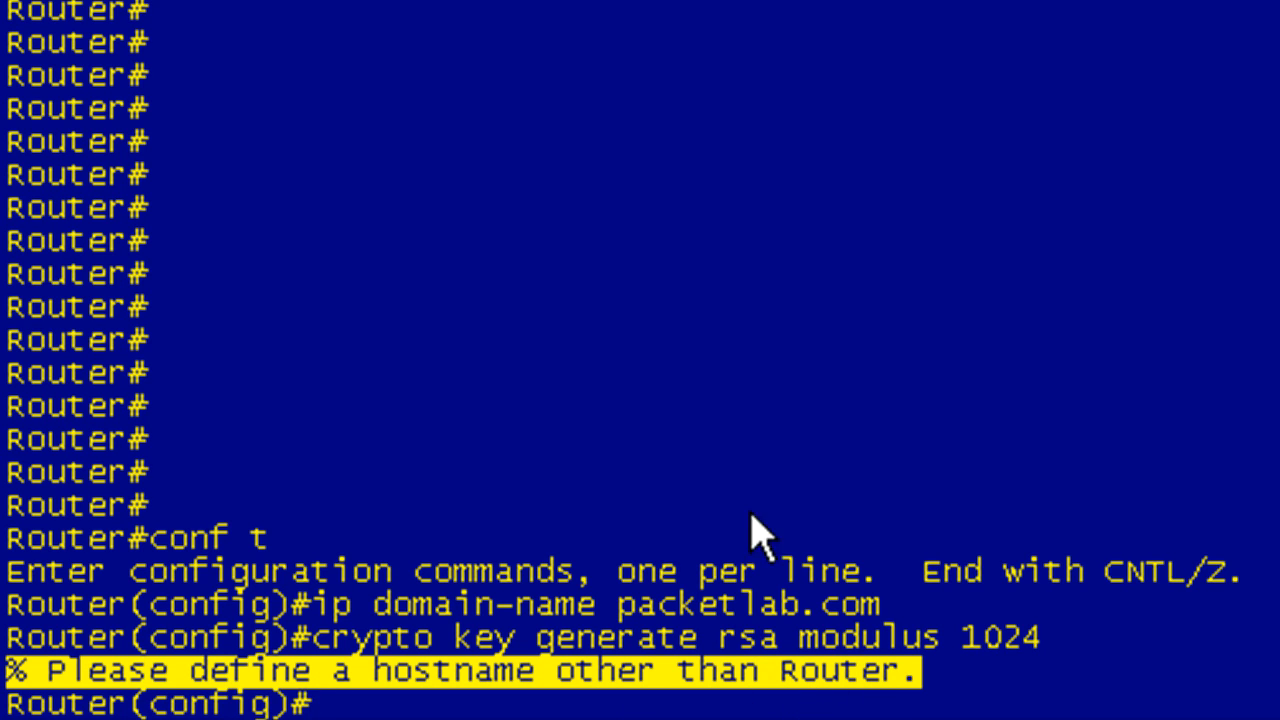
mouse_move(775, 495)
text(do sh run | i hostname)
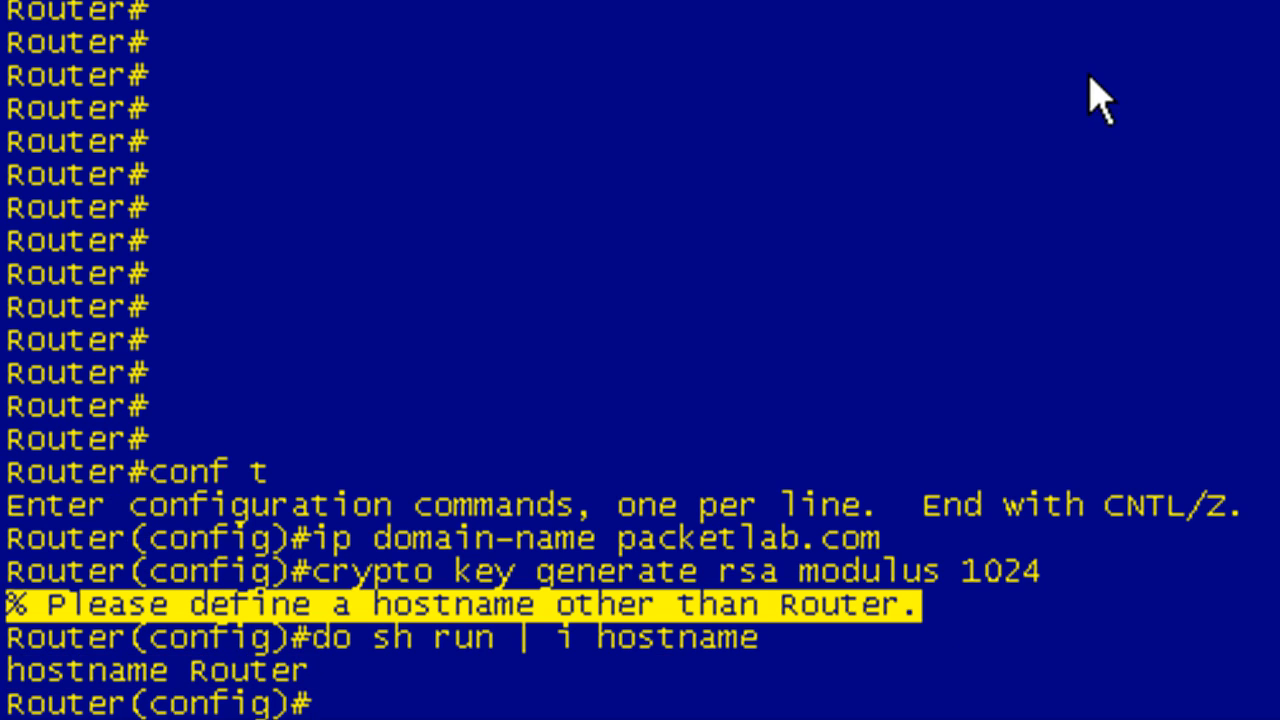
mouse_move(315, 680)
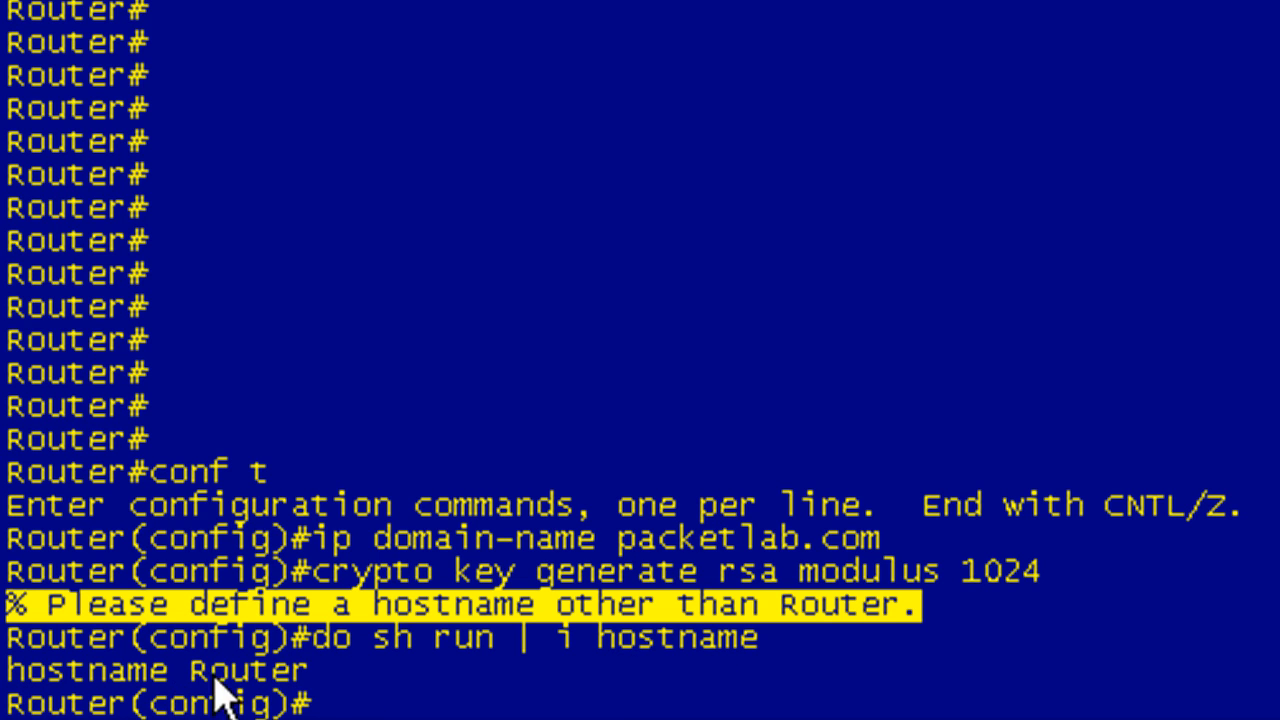
mouse_move(828, 628)
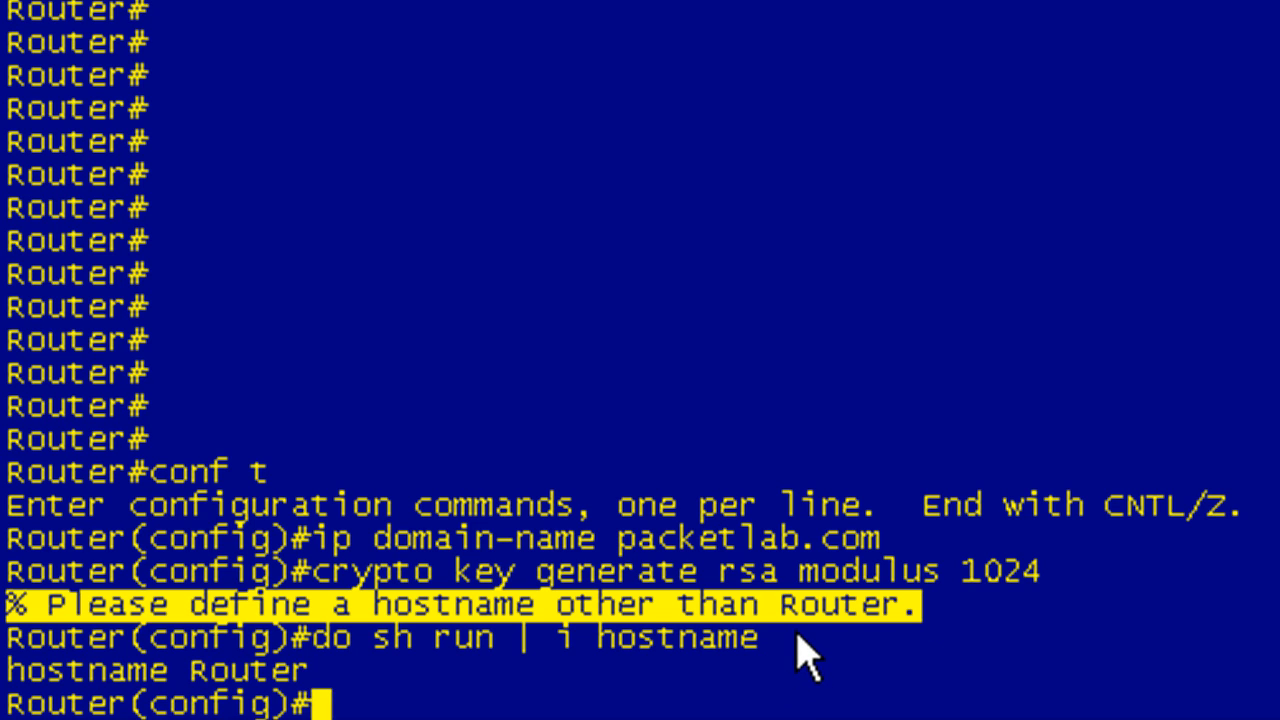
mouse_move(948, 655)
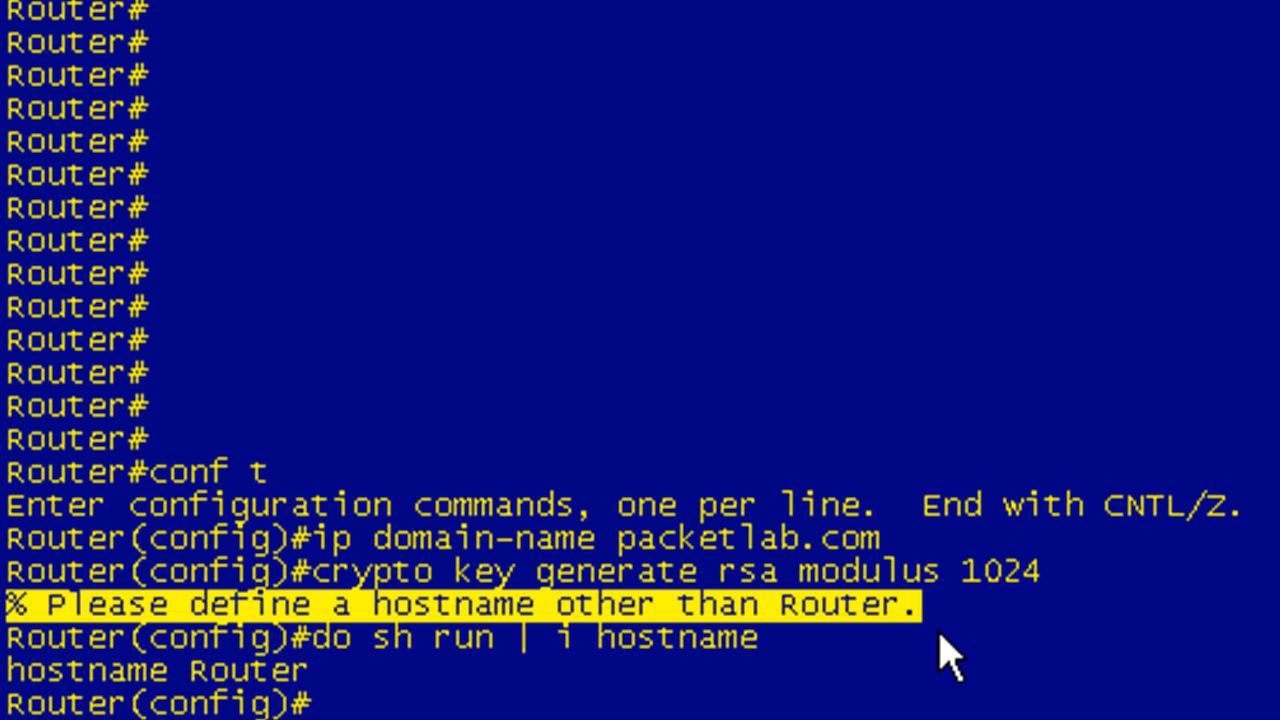
mouse_move(480, 590)
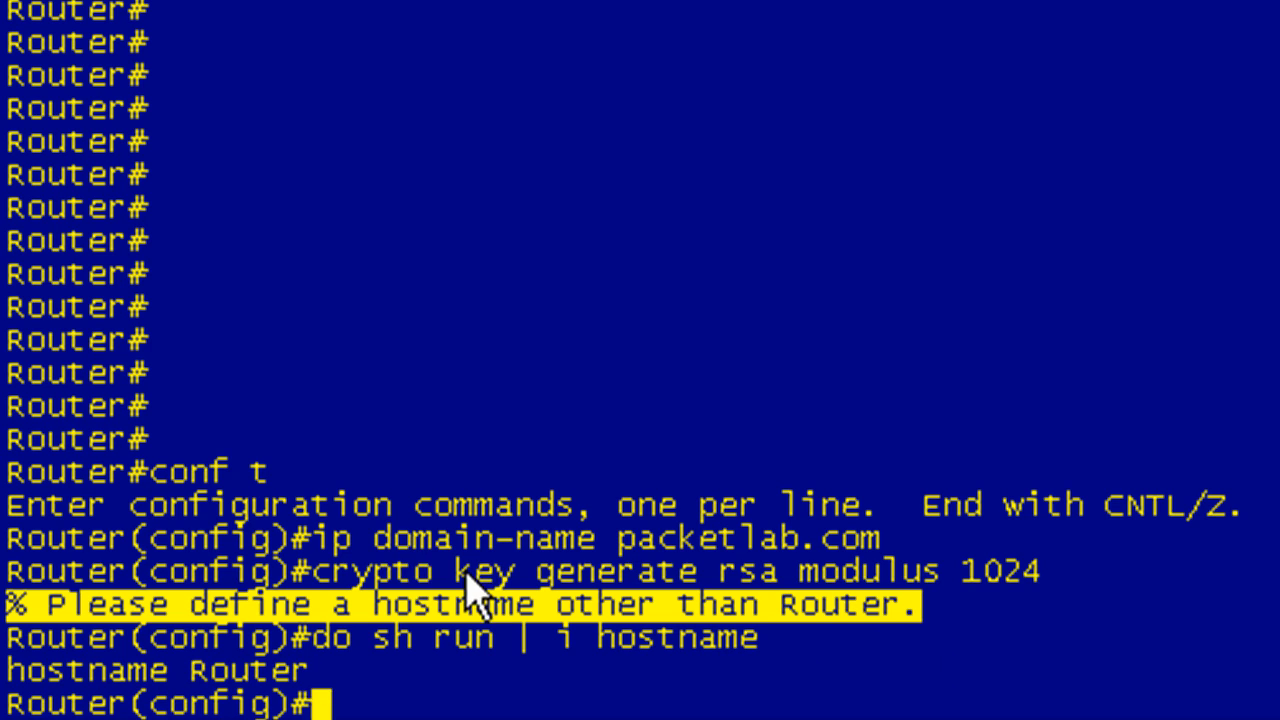
mouse_move(710, 605)
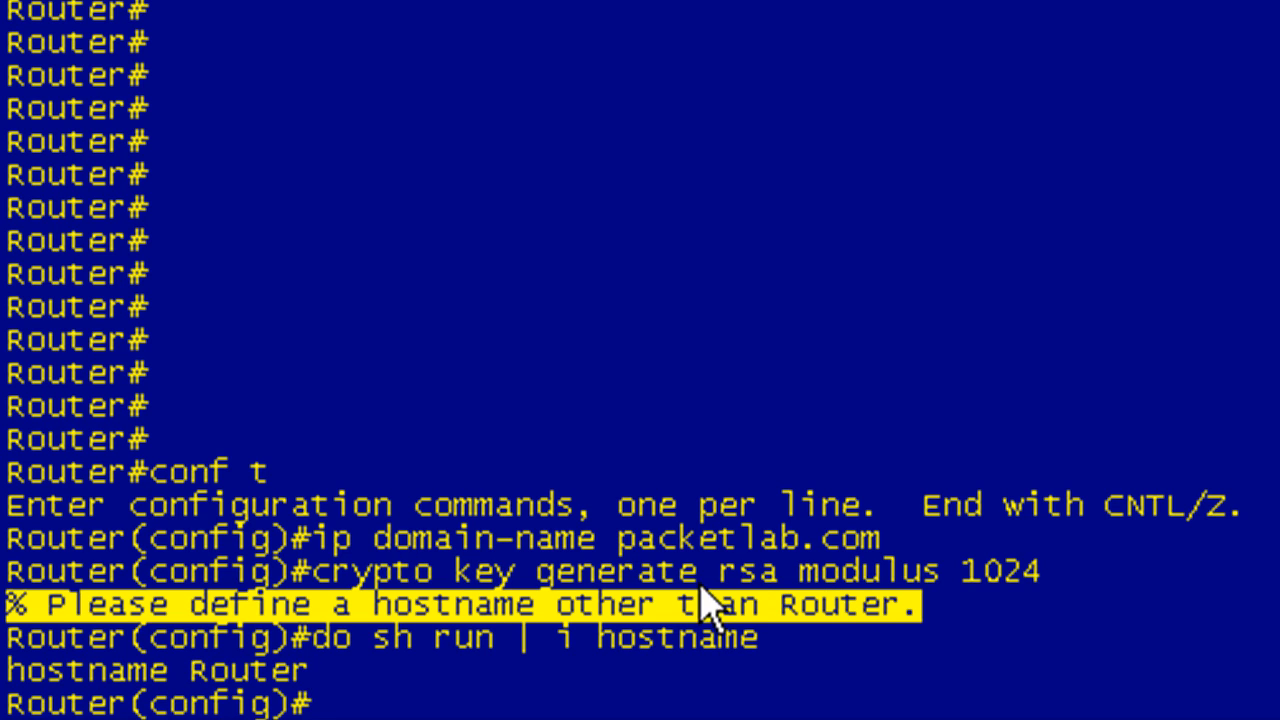
mouse_move(320, 690)
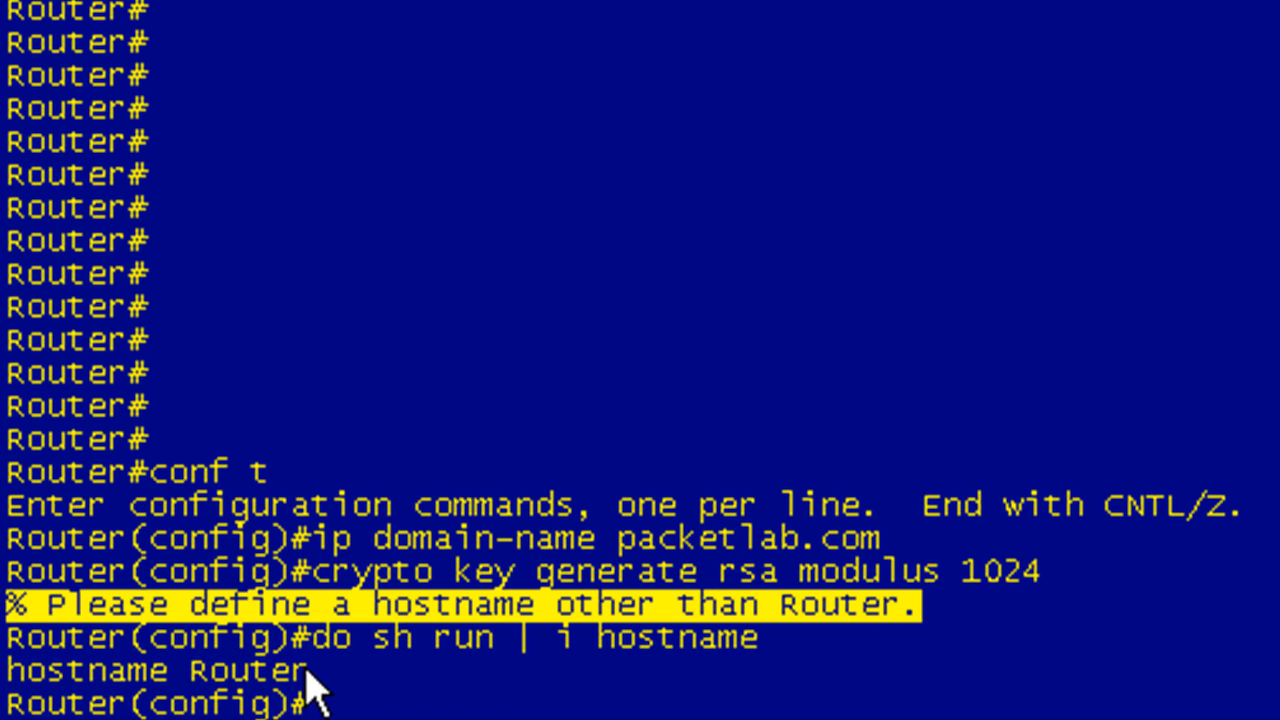